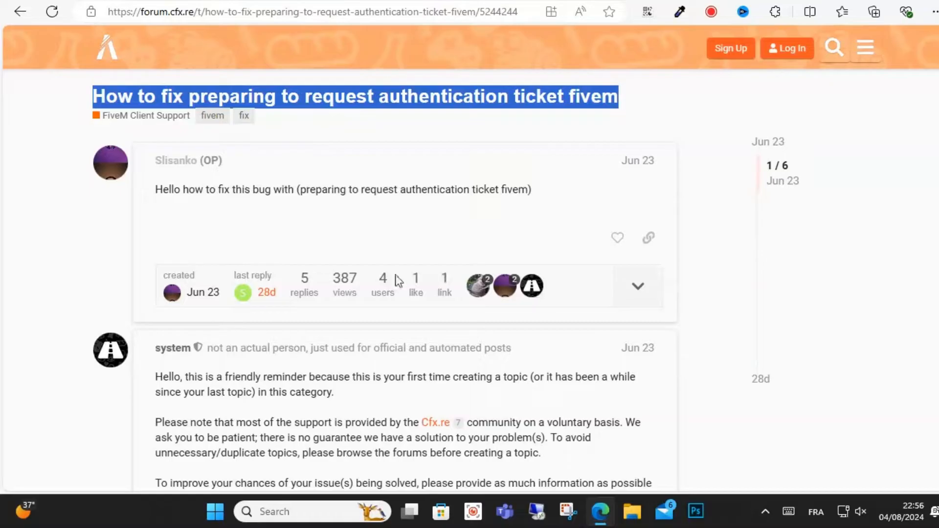
pyautogui.moveTo(364, 402)
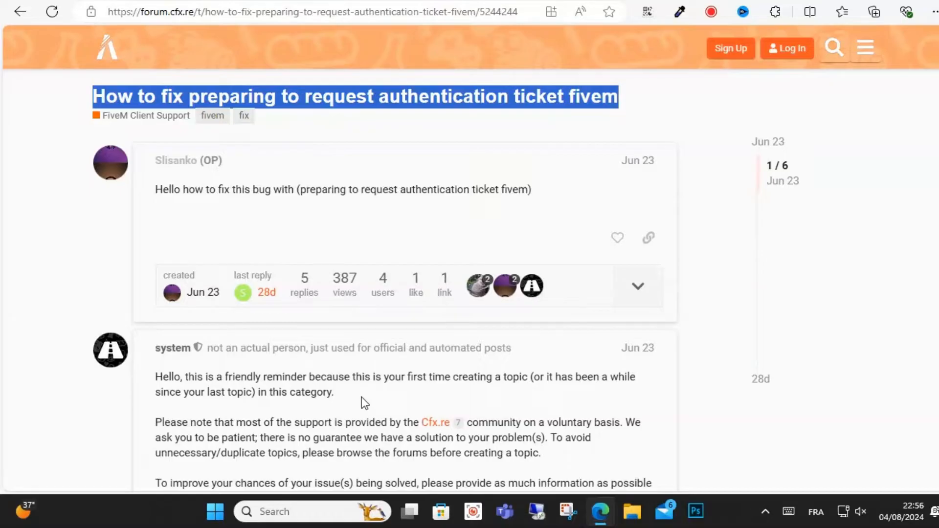
# Open 'Date & time settings' from the search results' Best match.
pyautogui.scroll(-3)
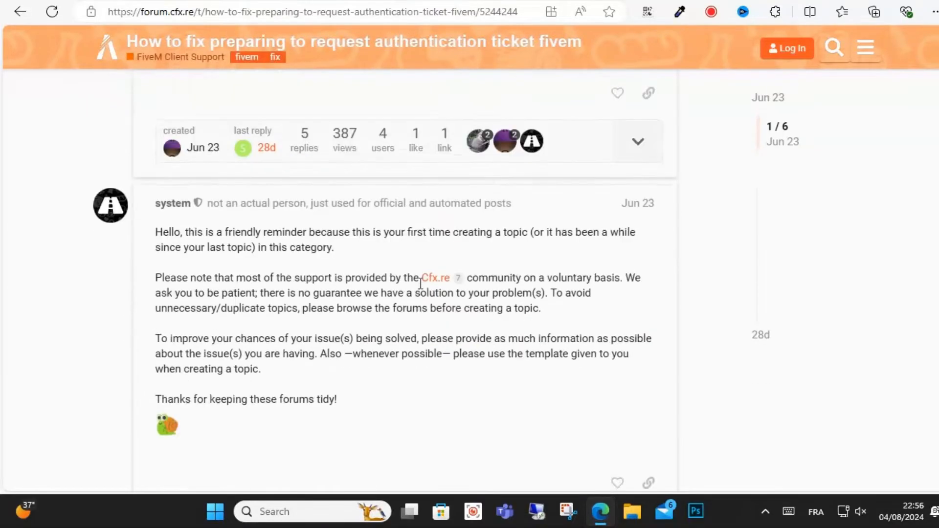
pyautogui.scroll(3)
pyautogui.write('dat')
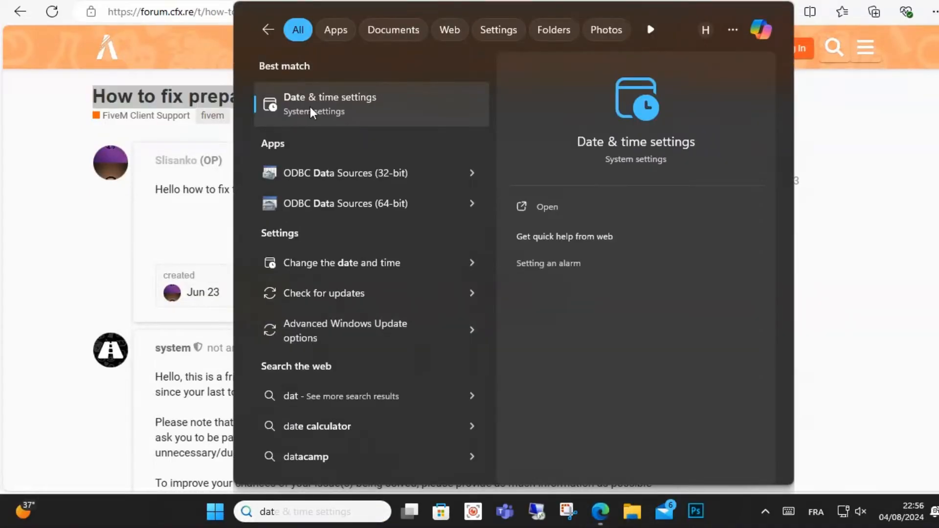
pyautogui.click(329, 104)
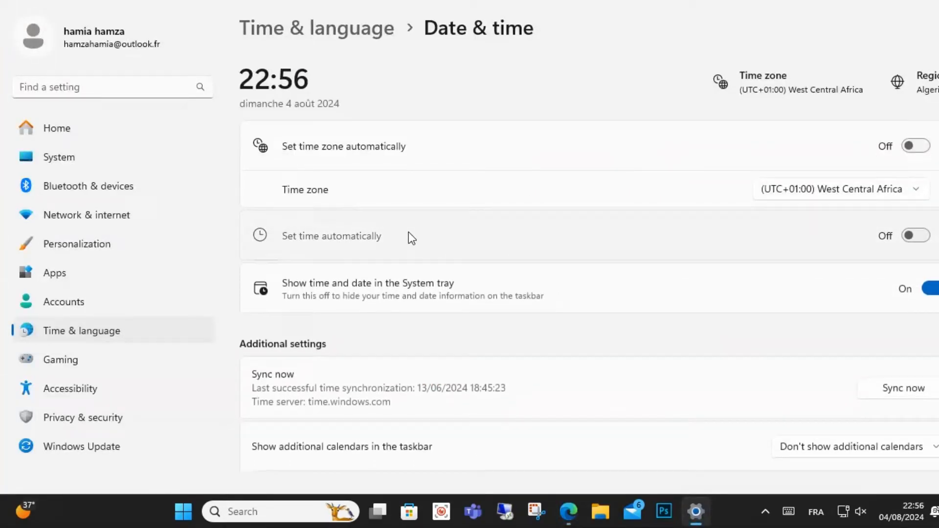
# Dismiss the stray search text and turn 'Set time automatically' On.
pyautogui.write('ata')
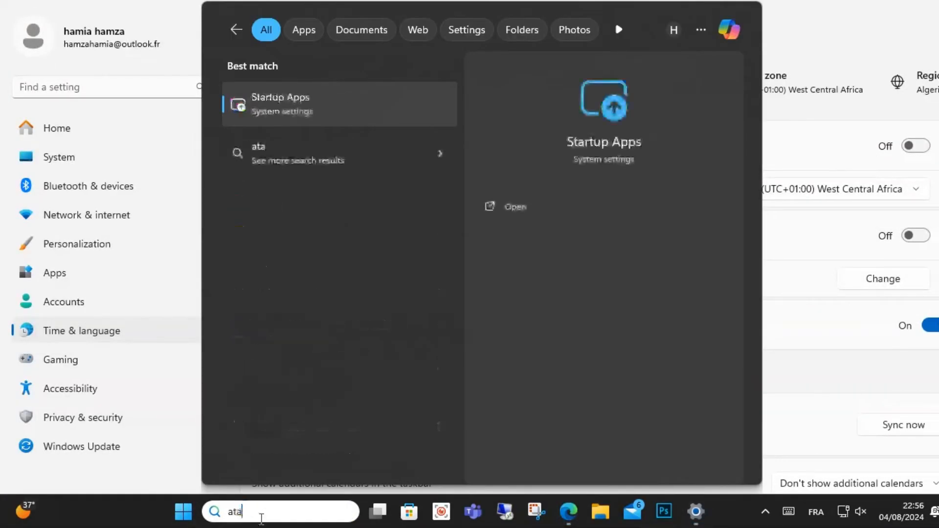
pyautogui.write('data')
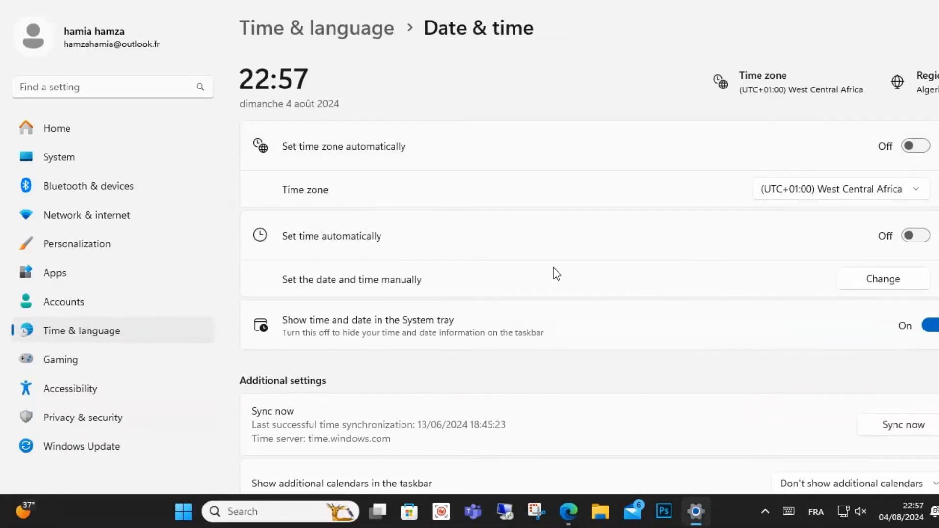
pyautogui.moveTo(556, 273)
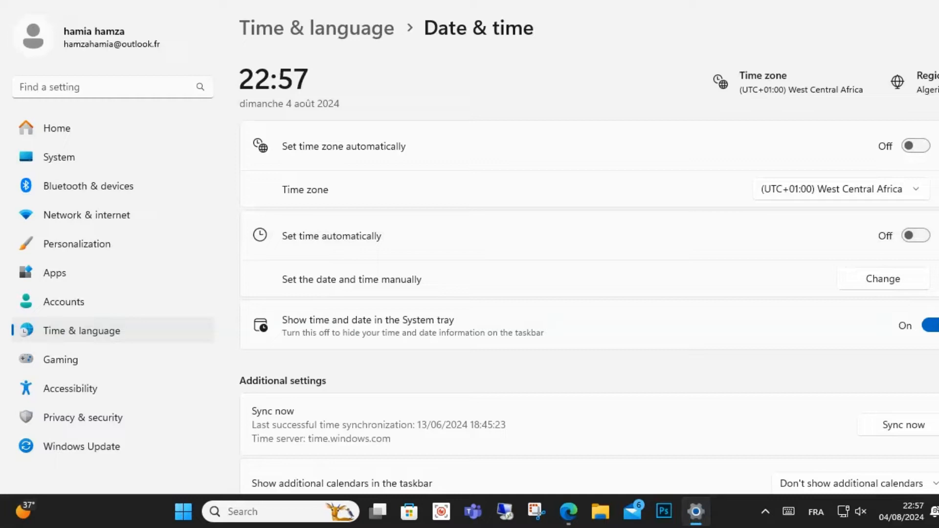
pyautogui.click(915, 236)
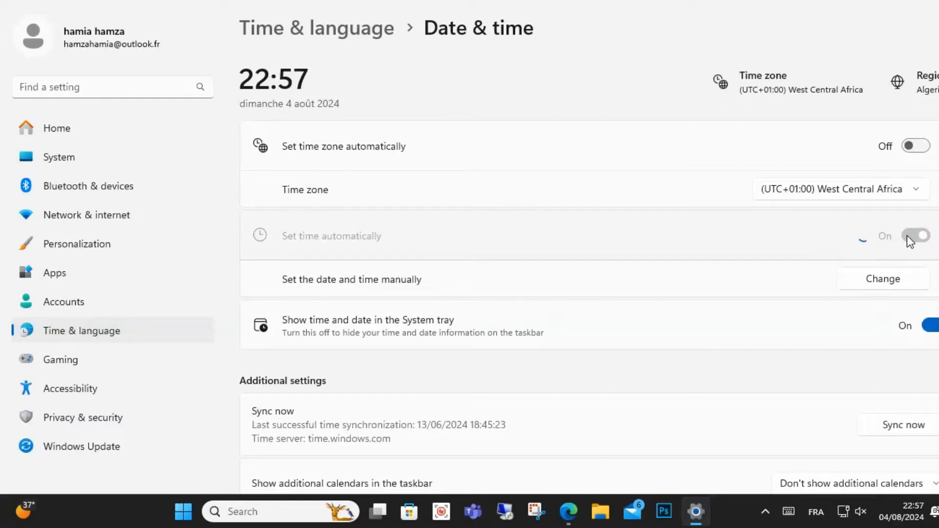
pyautogui.moveTo(719, 245)
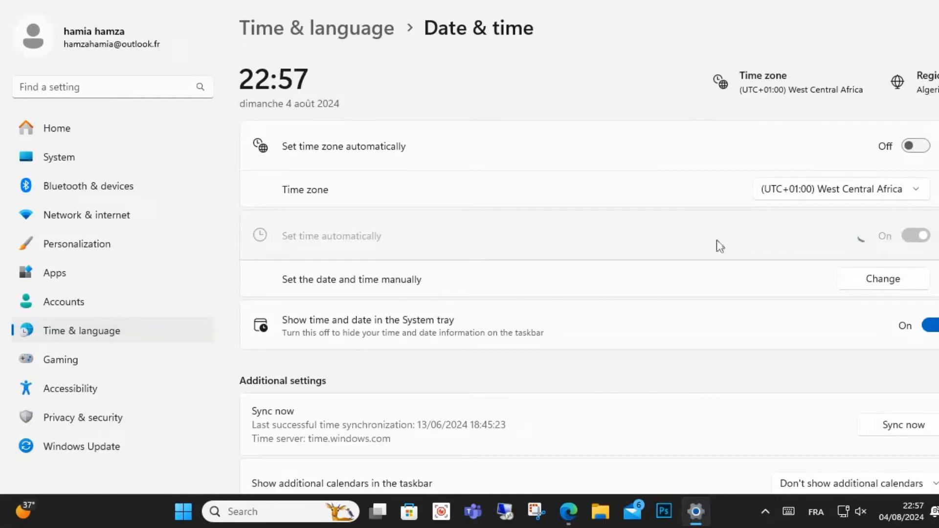
pyautogui.moveTo(910, 247)
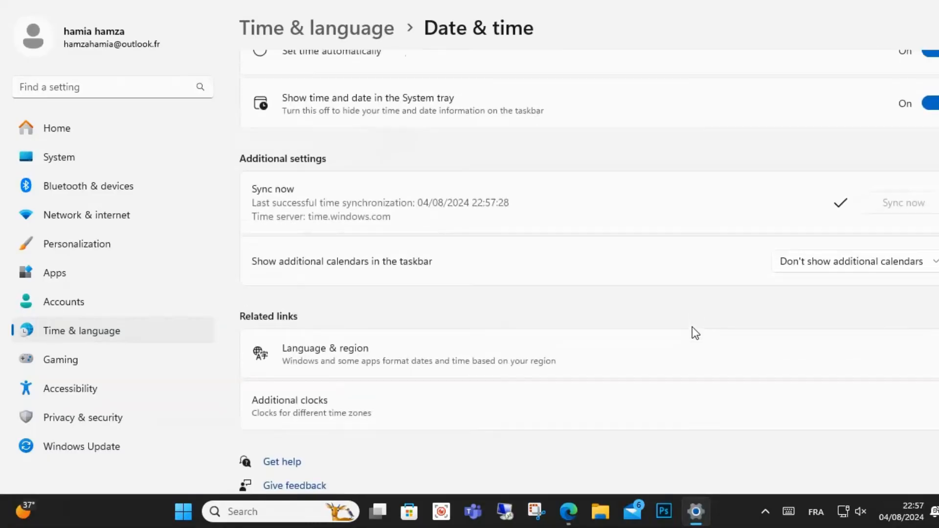
# Switch to the FiveM forum thread in Edge, then return to Date & time settings.
pyautogui.scroll(3)
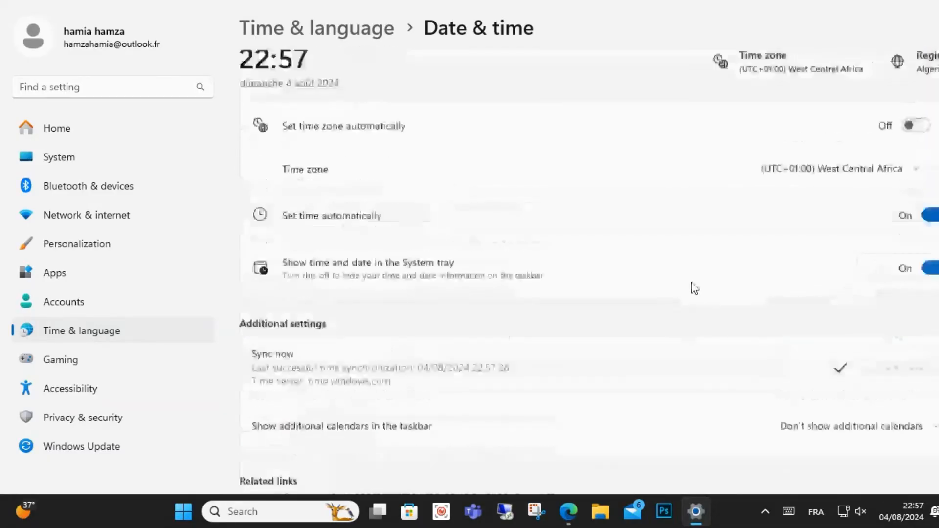
pyautogui.click(568, 512)
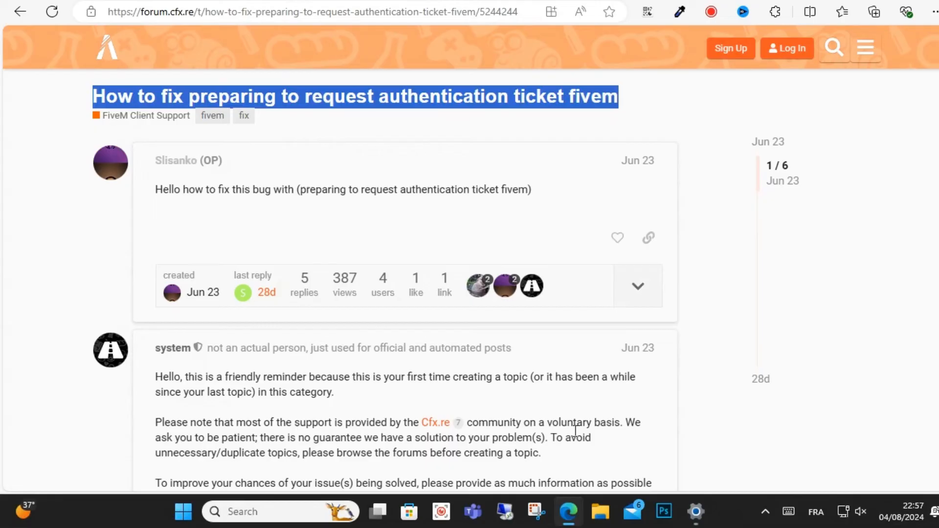
pyautogui.moveTo(694, 510)
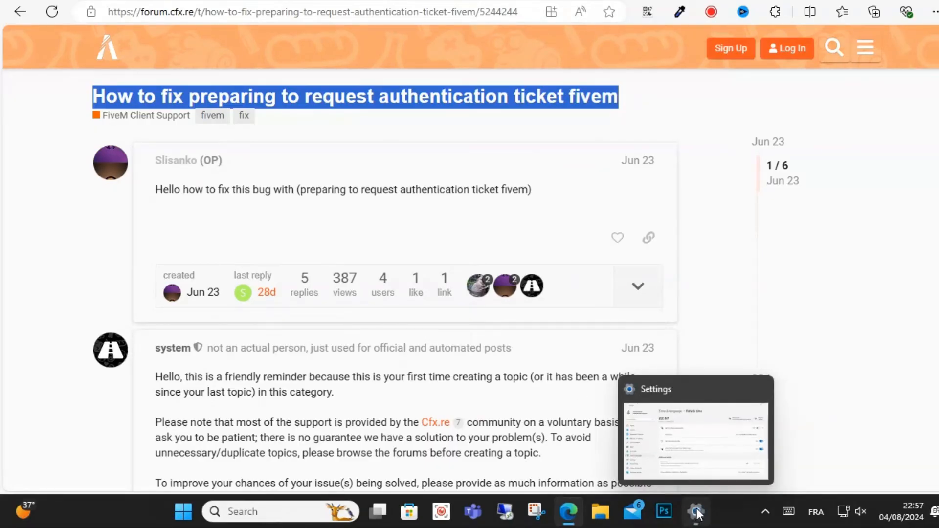
pyautogui.click(695, 512)
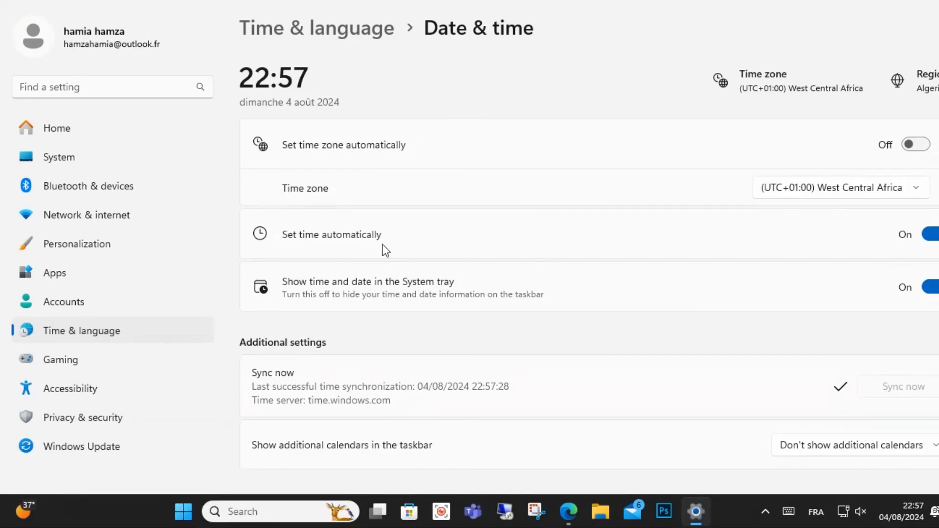
pyautogui.moveTo(450, 248)
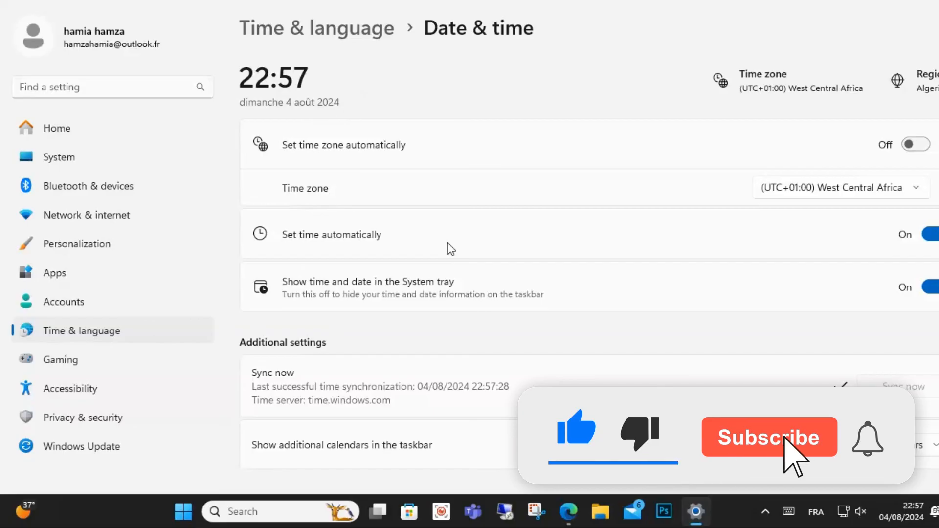
pyautogui.click(769, 437)
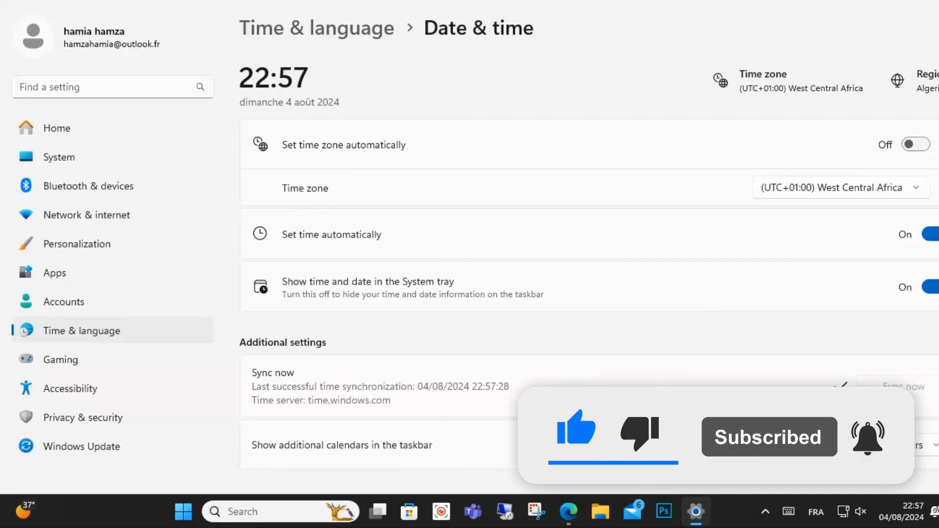
pyautogui.click(567, 512)
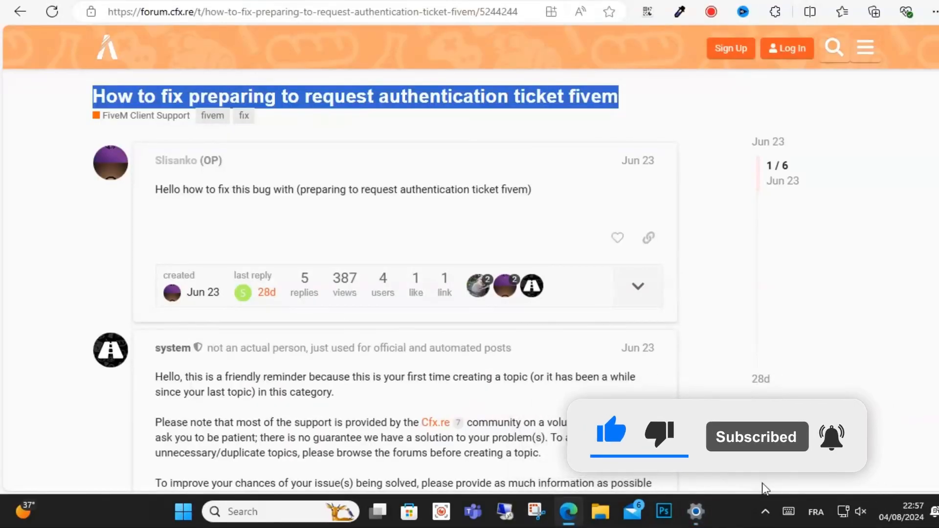